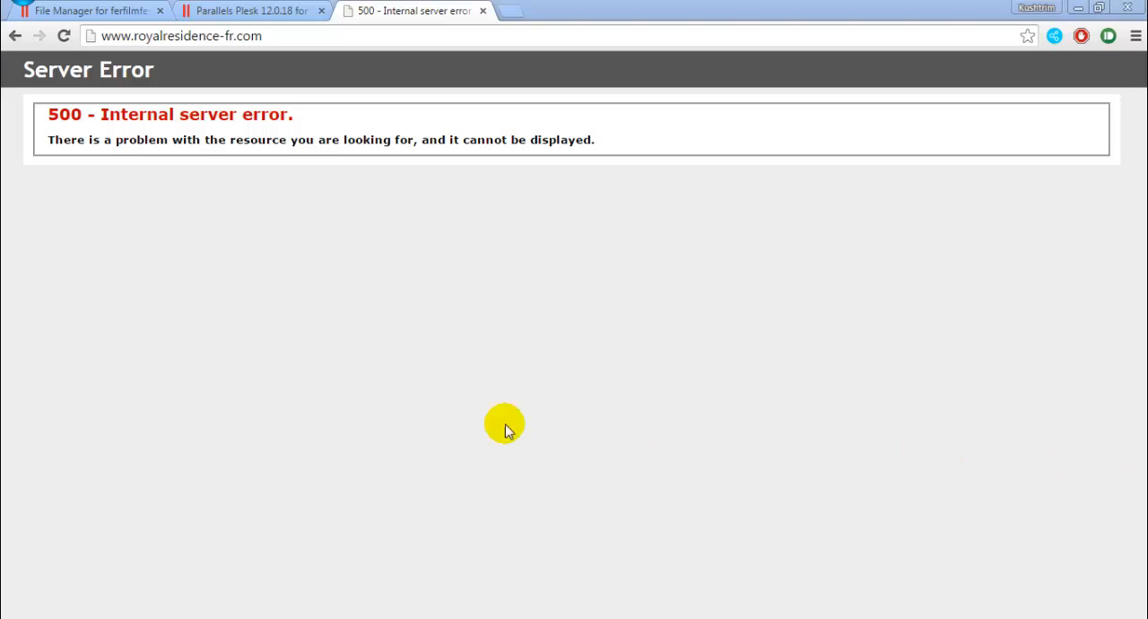
{"action": "mouse_move", "coordinate": [287, 178]}
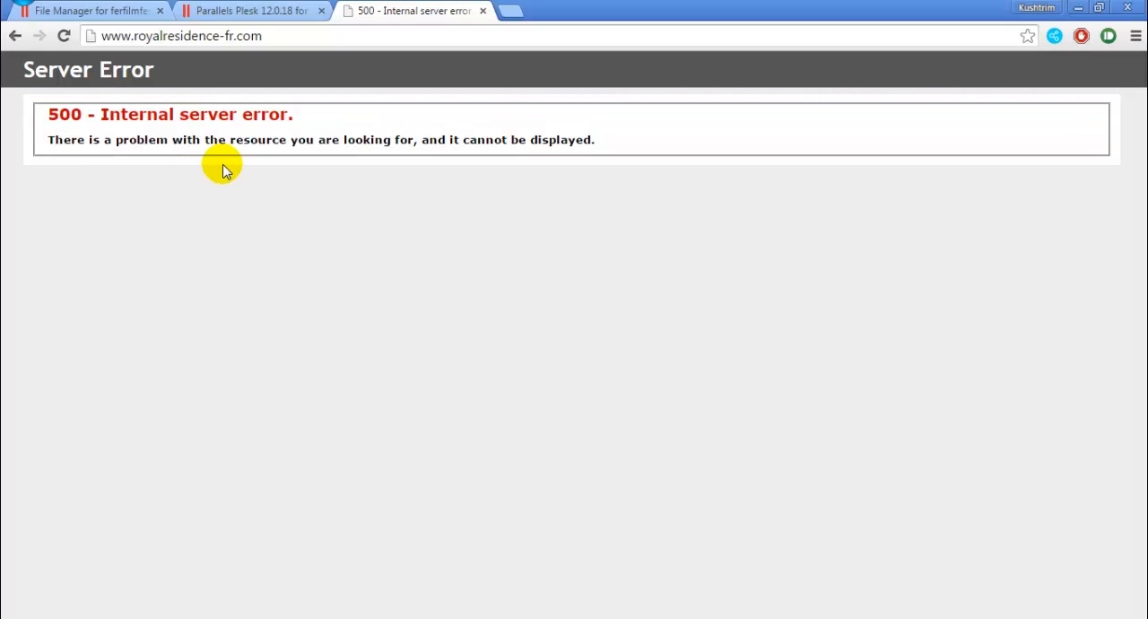
{"action": "mouse_move", "coordinate": [231, 168]}
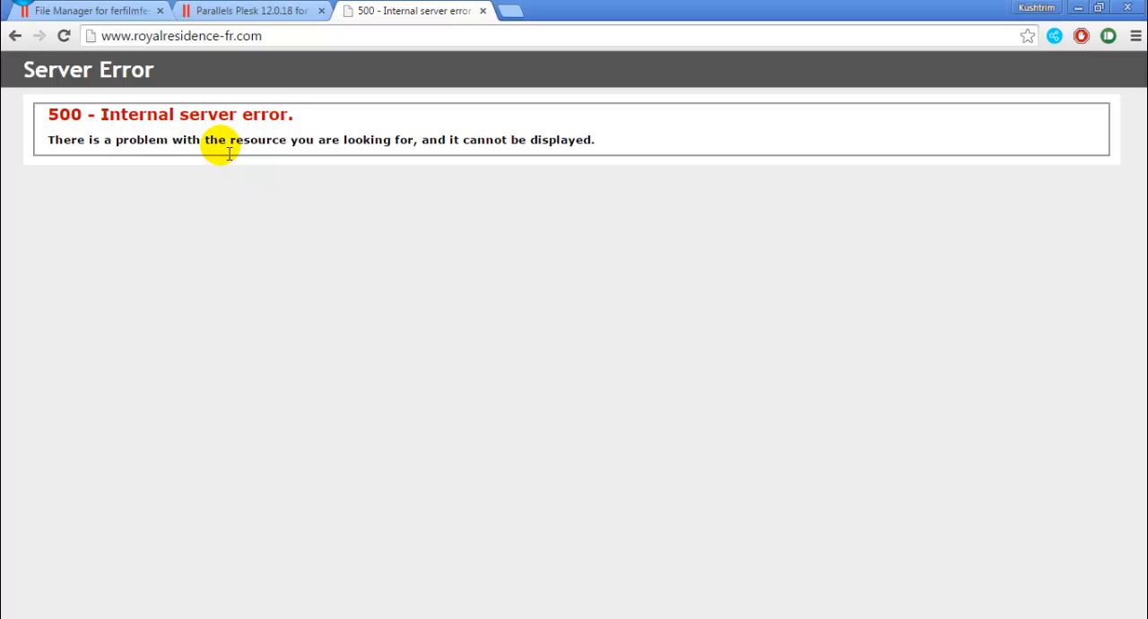
{"action": "mouse_move", "coordinate": [179, 125]}
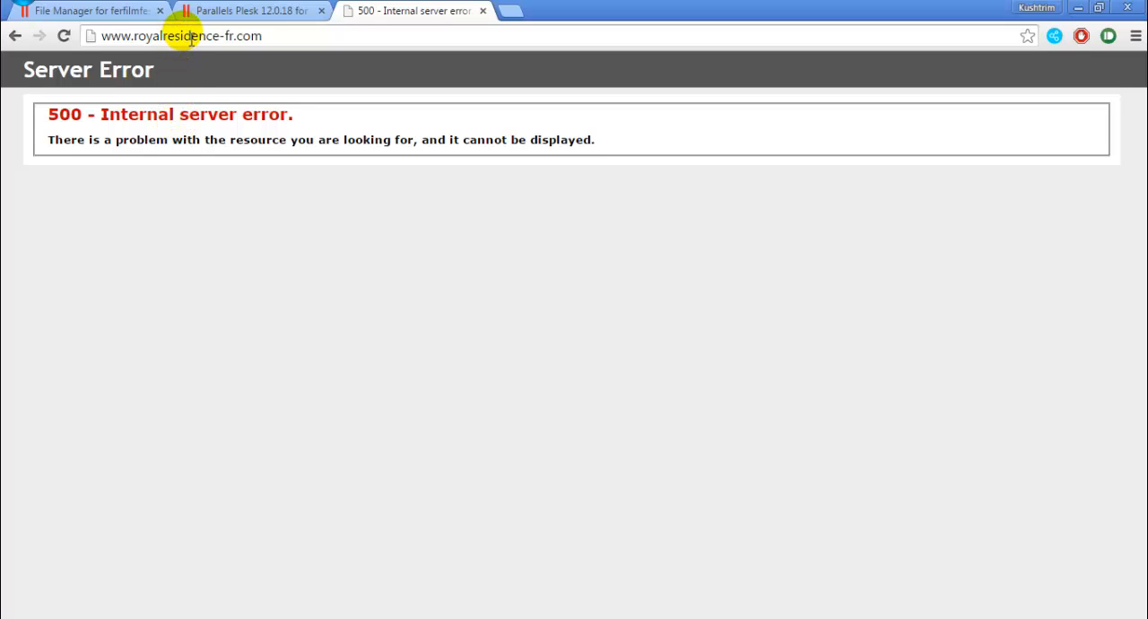
Go to the Plesk panel and reach the hosting settings for royalresidence-fr.com
{"action": "left_click", "coordinate": [86, 10]}
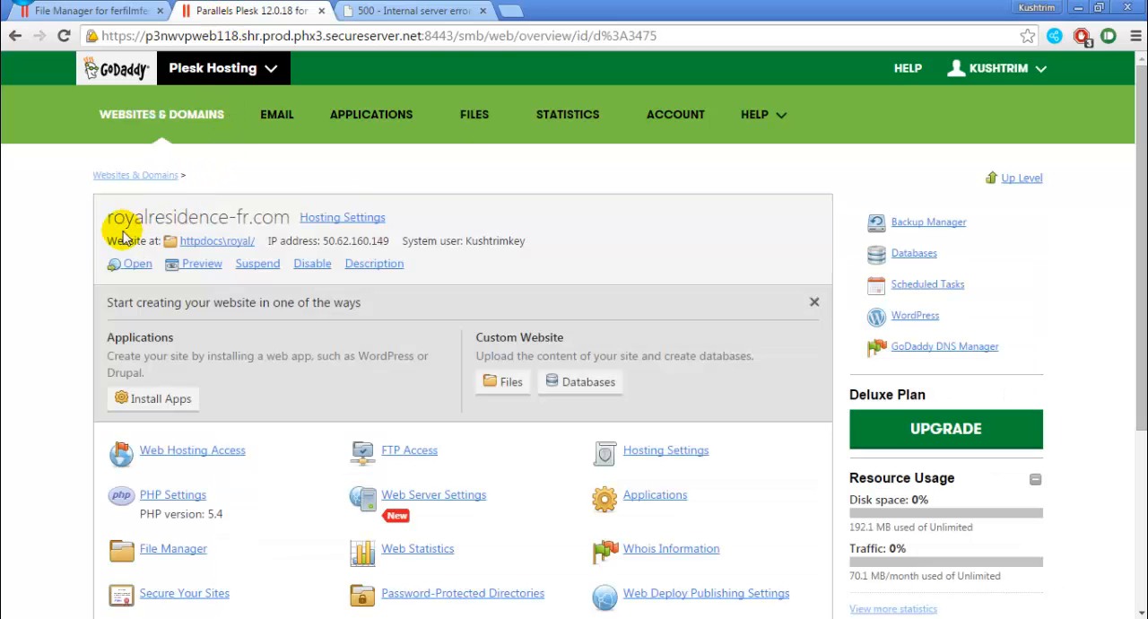
{"action": "scroll", "scroll_direction": "down", "scroll_amount": 3}
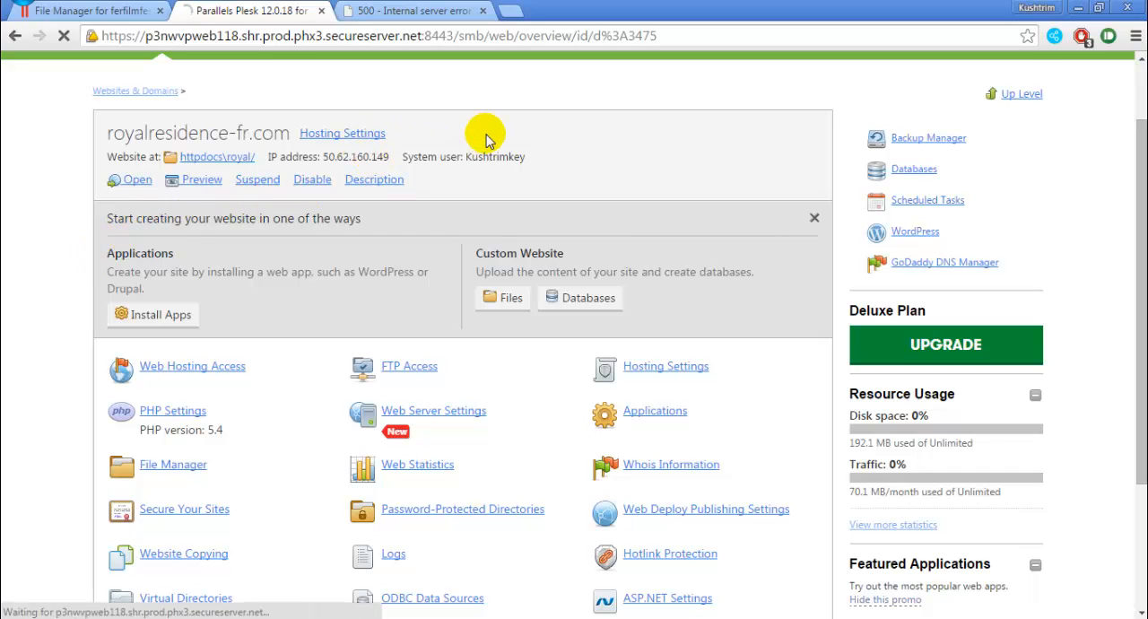
{"action": "left_click", "coordinate": [341, 133]}
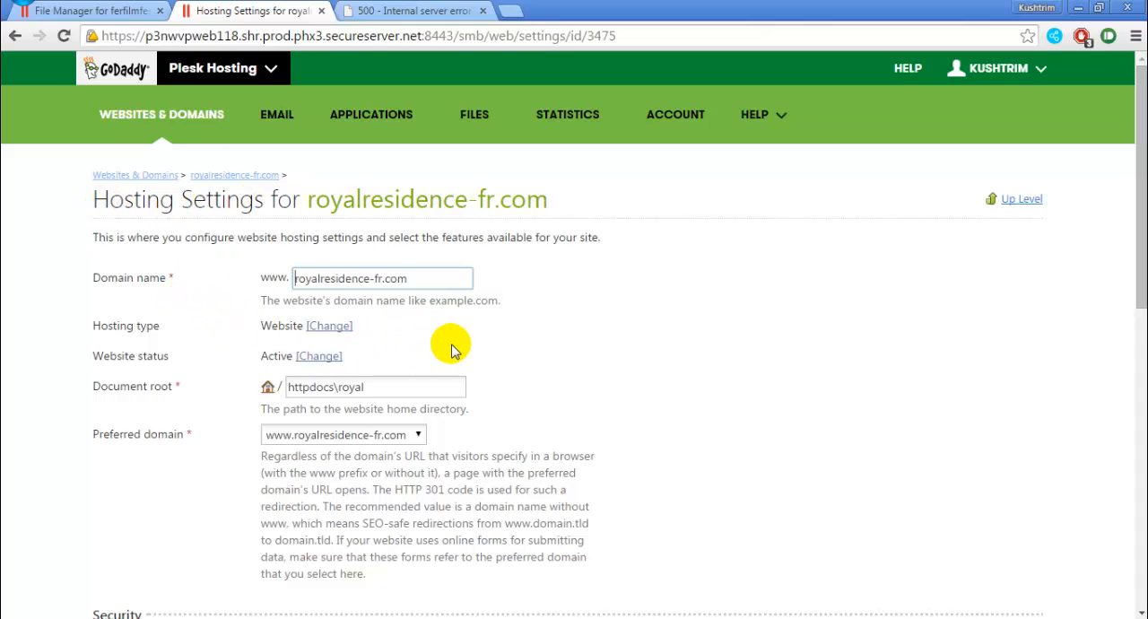
Enable Custom error documents and submit the hosting settings change
{"action": "scroll", "scroll_direction": "down", "scroll_amount": 3}
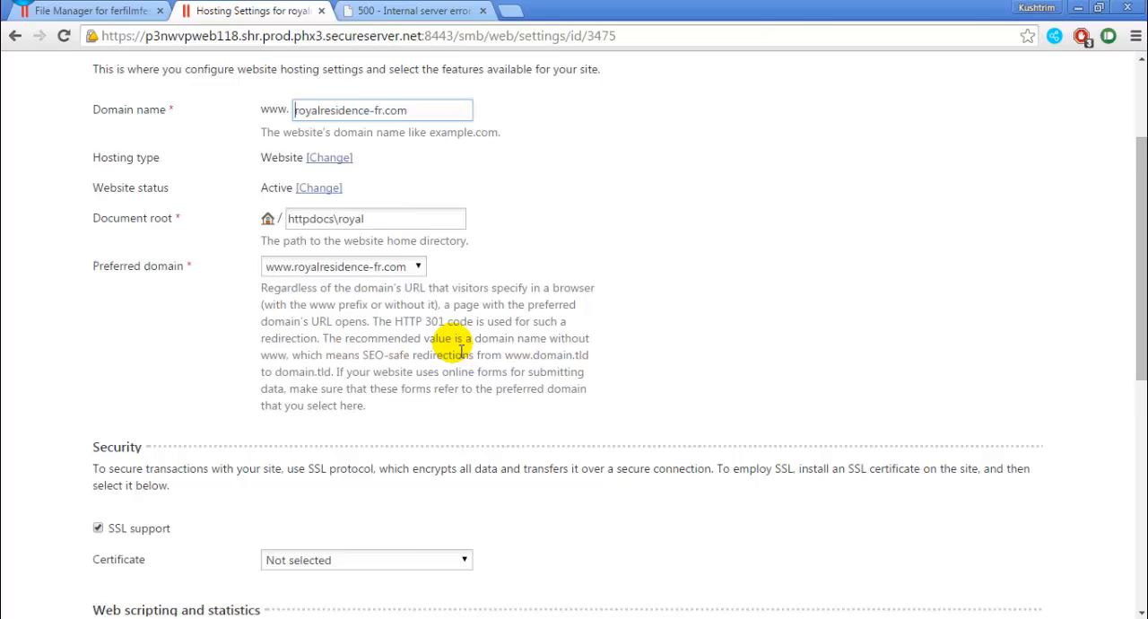
{"action": "scroll", "scroll_direction": "down", "scroll_amount": 3}
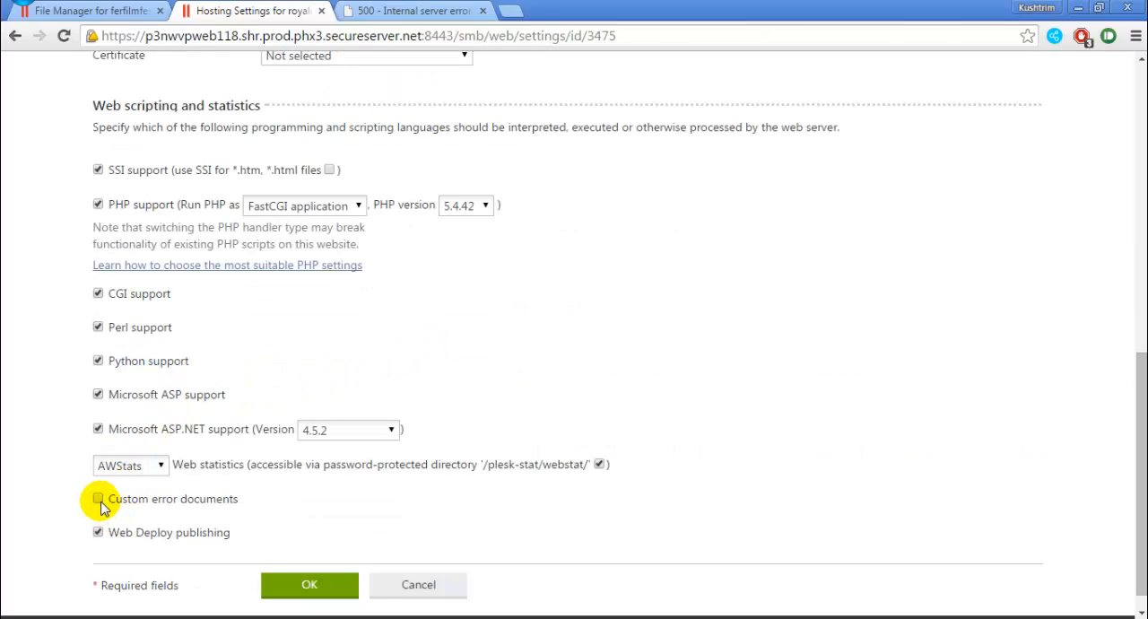
{"action": "left_click", "coordinate": [97, 499]}
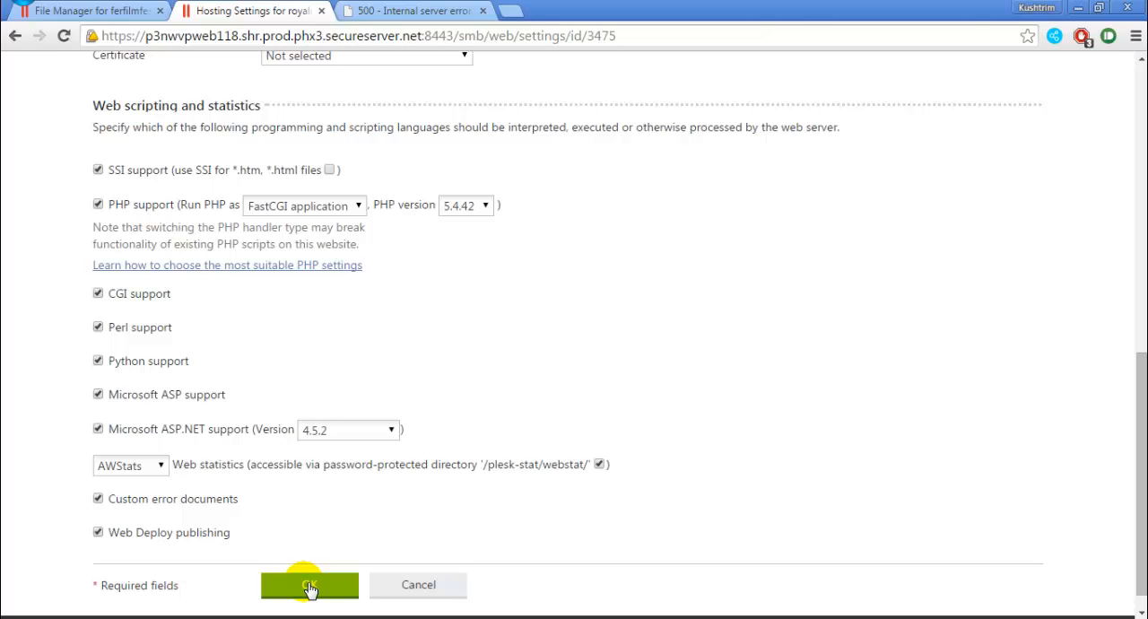
{"action": "left_click", "coordinate": [309, 585]}
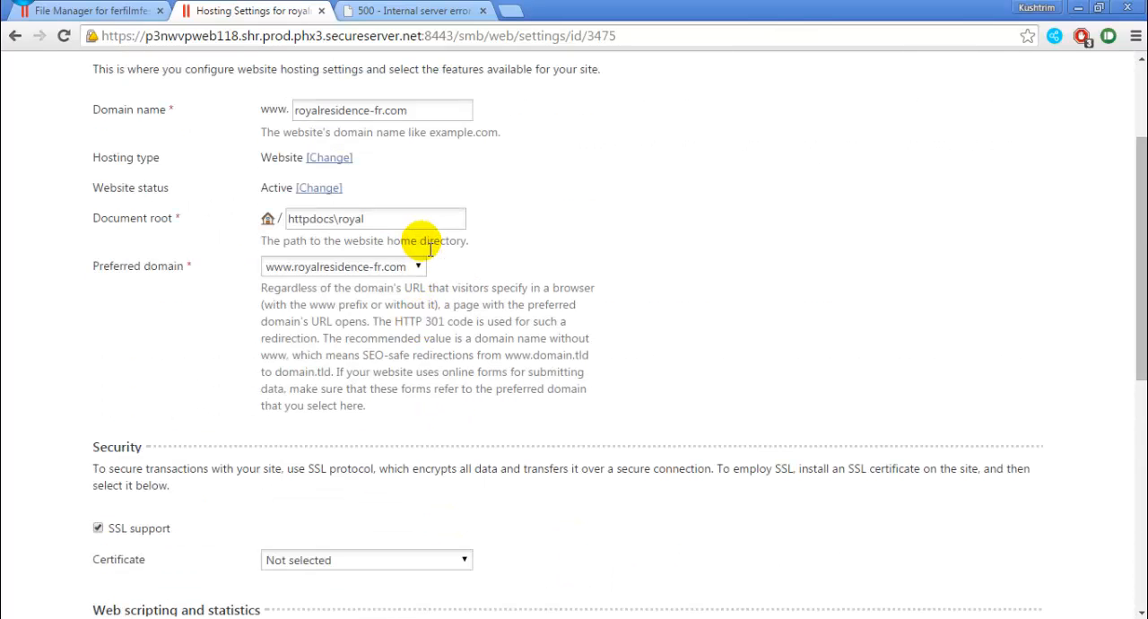
{"action": "scroll", "scroll_direction": "up", "scroll_amount": 3}
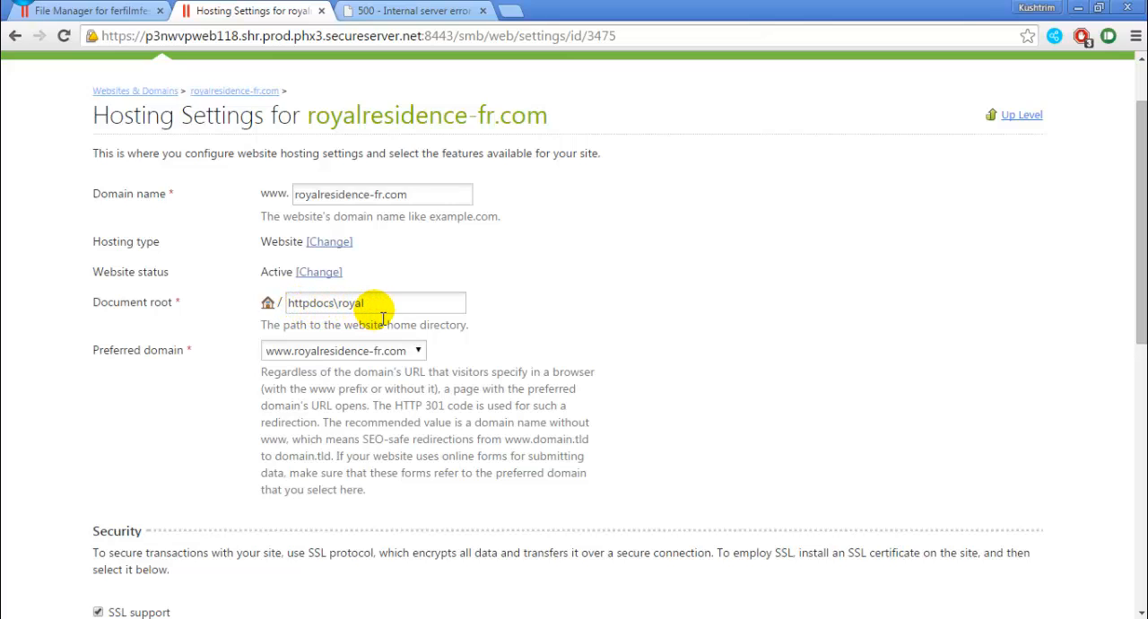
{"action": "left_click", "coordinate": [375, 302]}
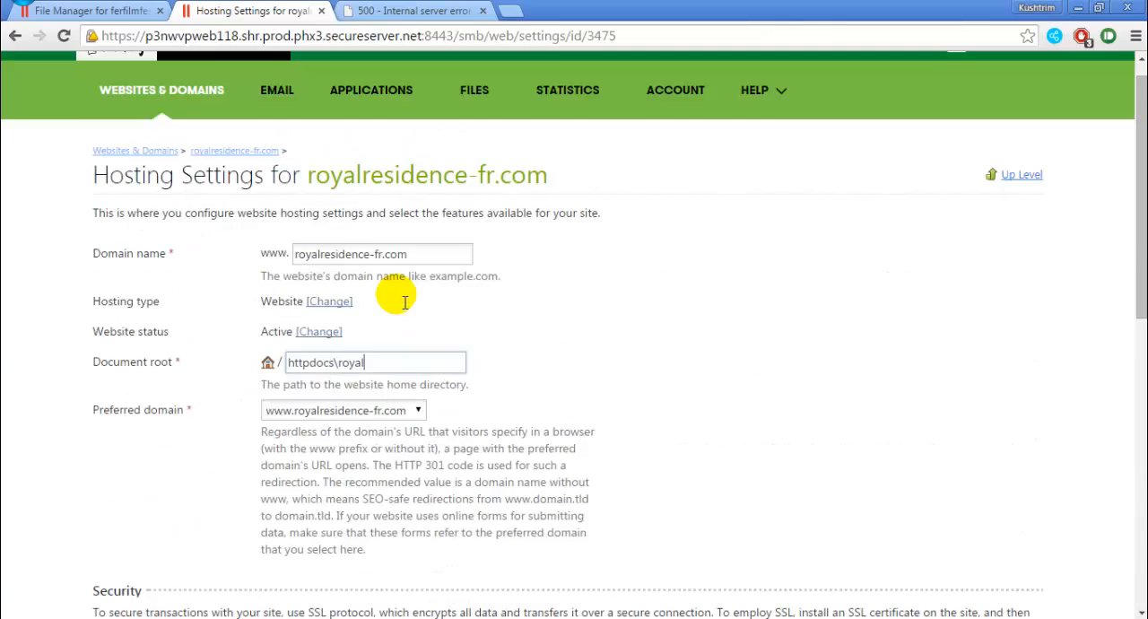
{"action": "scroll", "scroll_direction": "down", "scroll_amount": 3}
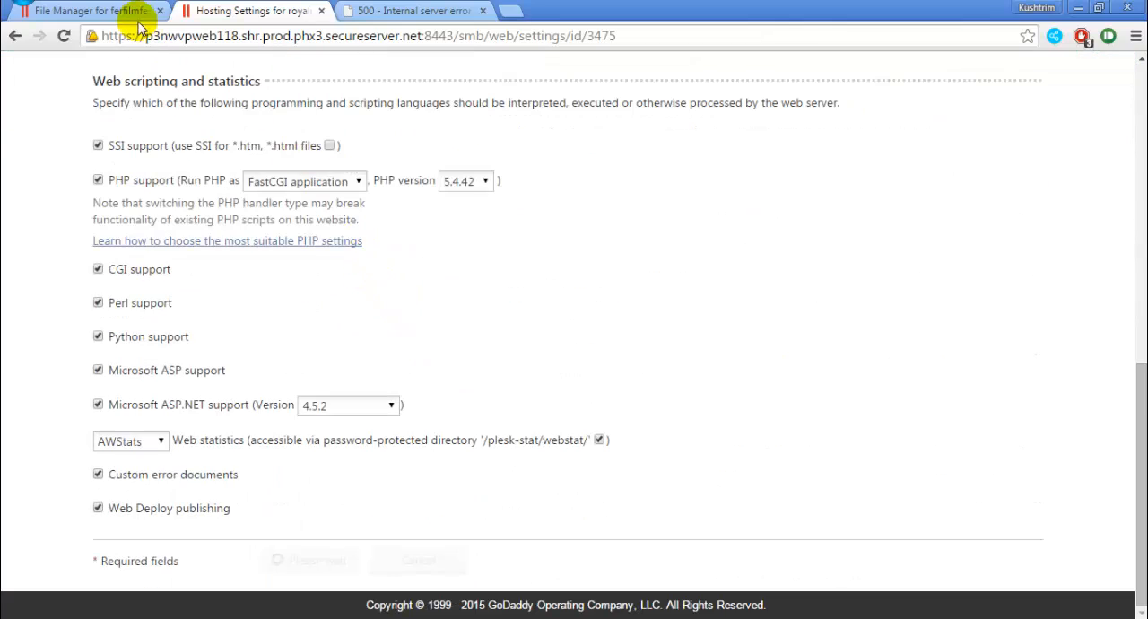
Create a new empty file named web.config in the httpdocs/royal folder via File Manager
{"action": "left_click", "coordinate": [86, 11]}
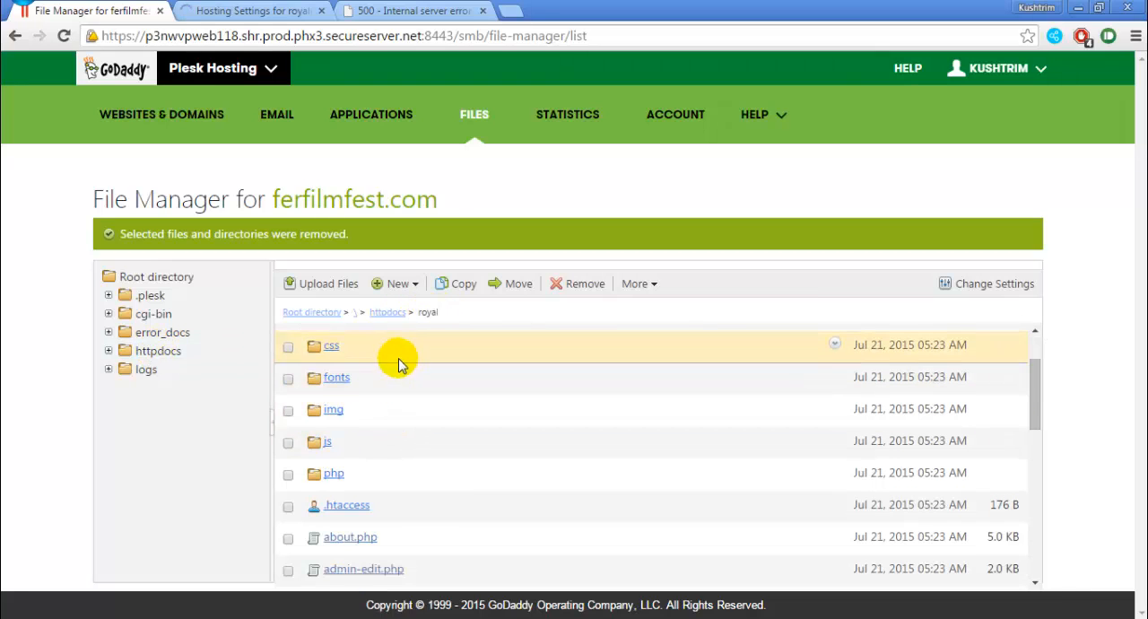
{"action": "left_click", "coordinate": [397, 283]}
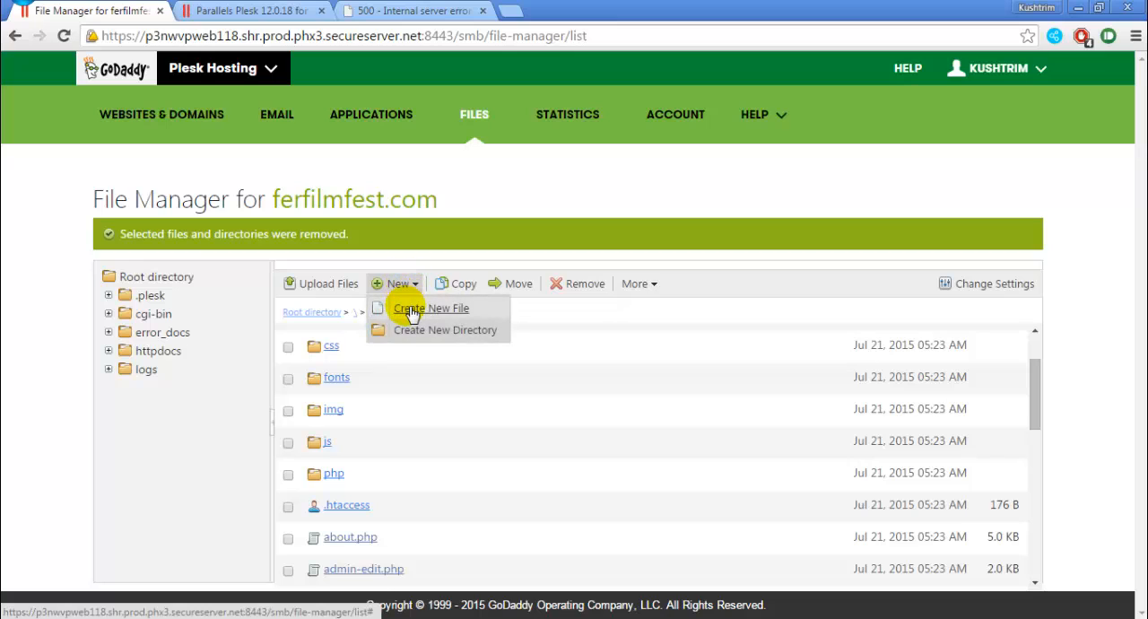
{"action": "left_click", "coordinate": [431, 308]}
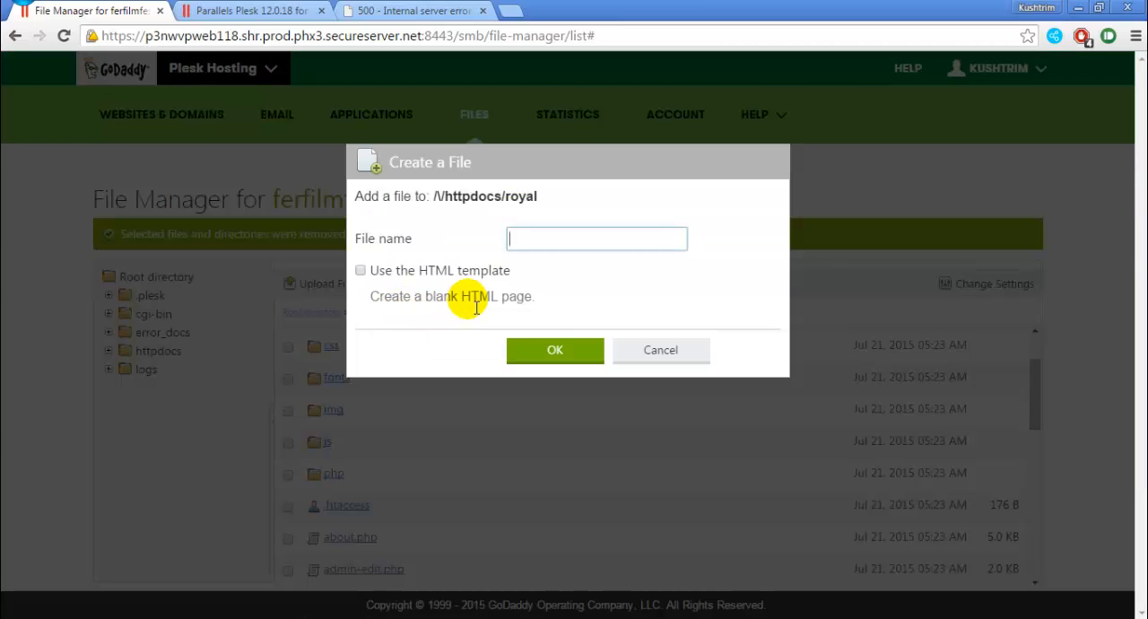
{"action": "type", "text": "web.c"}
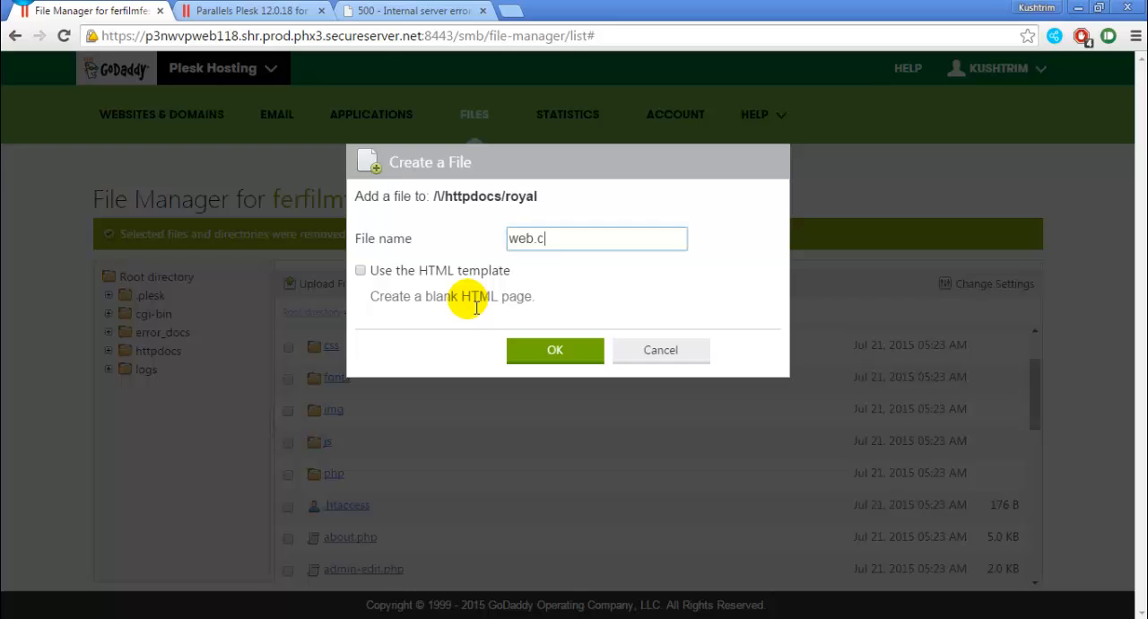
{"action": "type", "text": "onfig"}
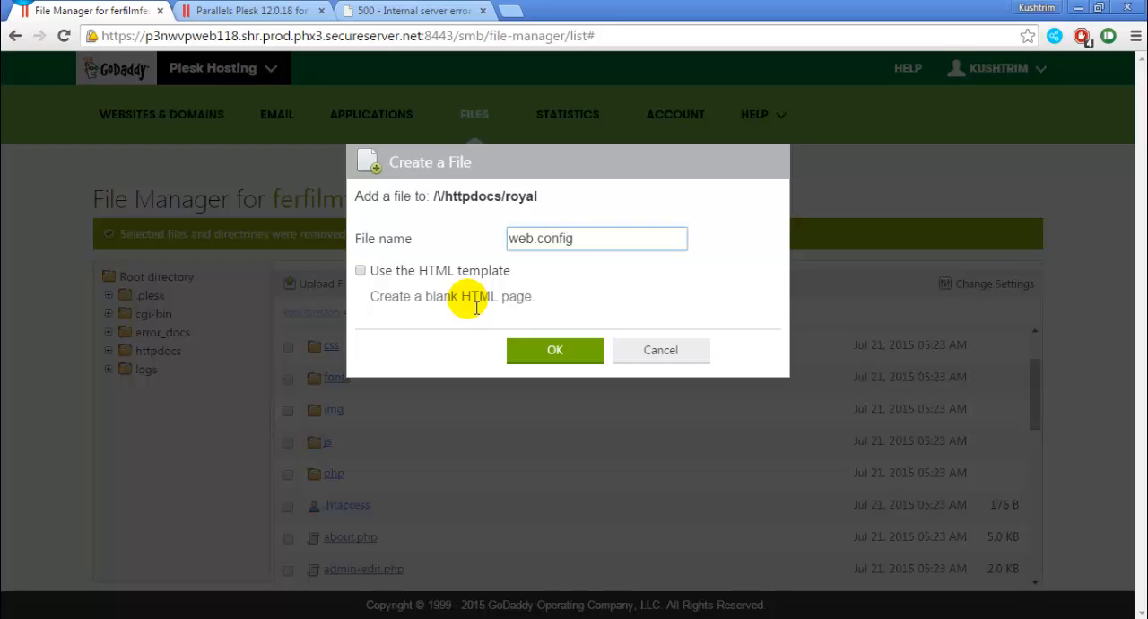
{"action": "left_click", "coordinate": [555, 350]}
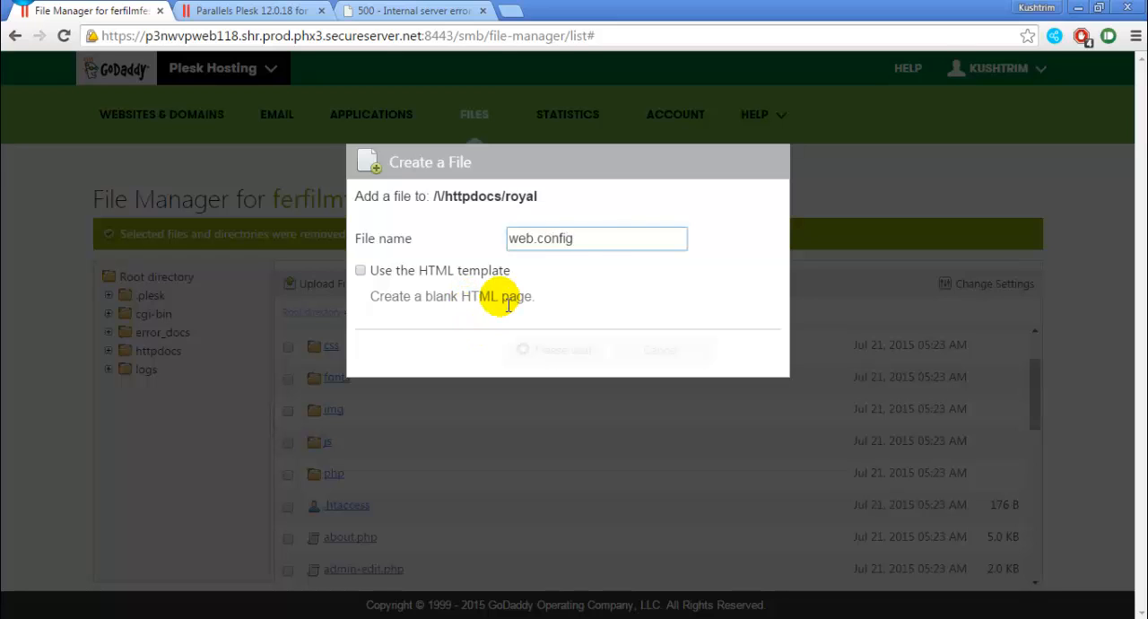
{"action": "left_click", "coordinate": [553, 348]}
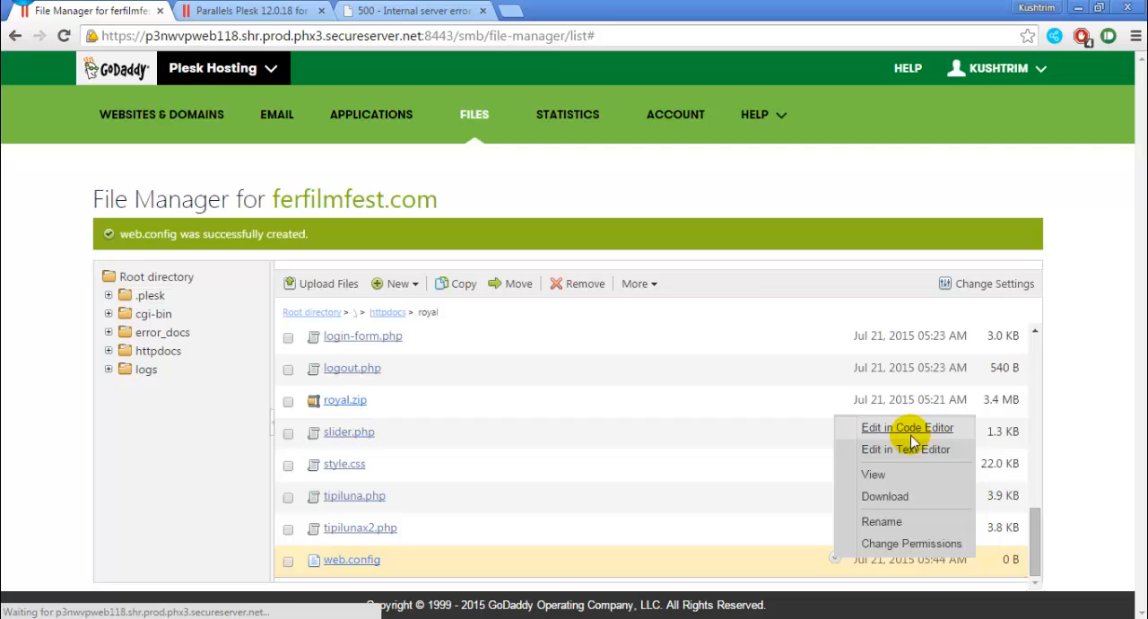
Edit web.config in the code editor with detailed httpErrors, customErrors off and debug compilation, and save
{"action": "left_click", "coordinate": [907, 427]}
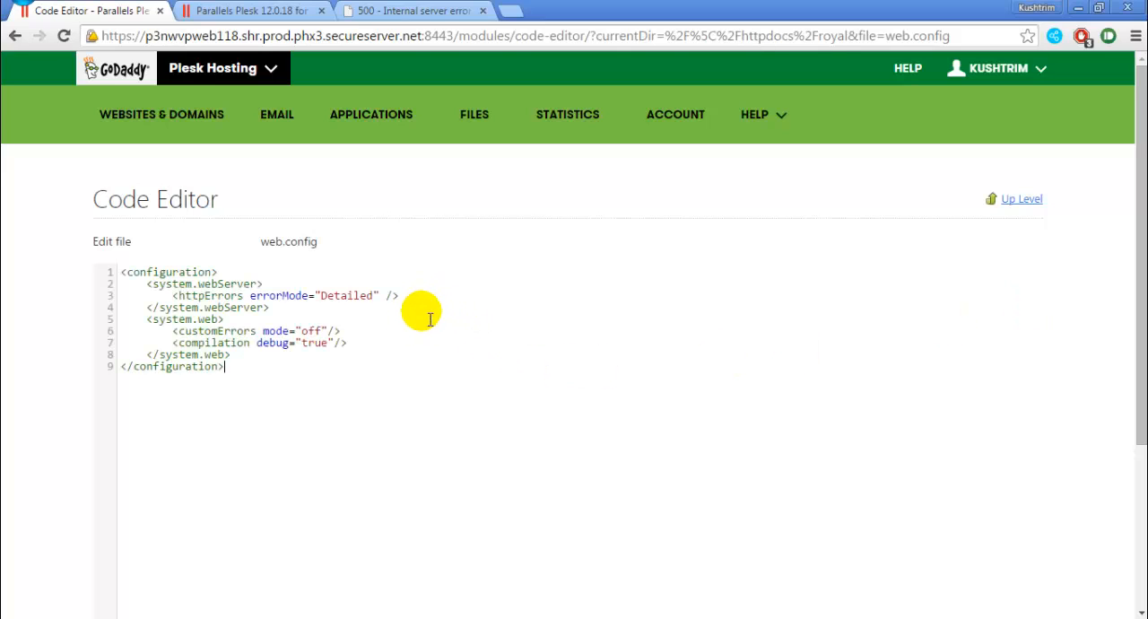
{"action": "mouse_move", "coordinate": [409, 334]}
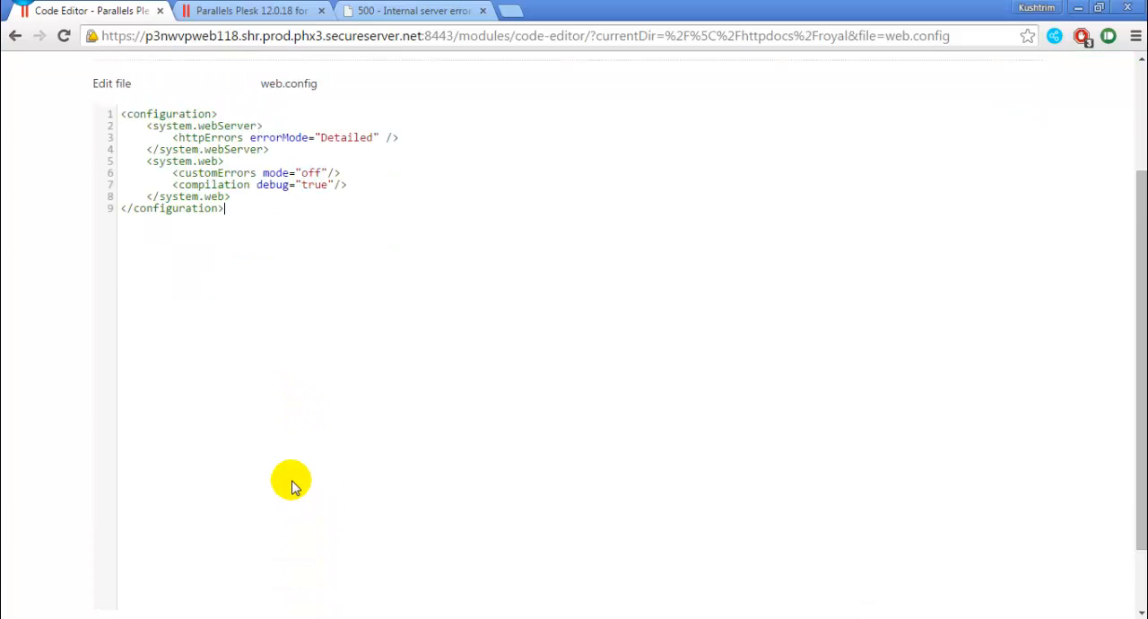
{"action": "scroll", "scroll_direction": "down", "scroll_amount": 3}
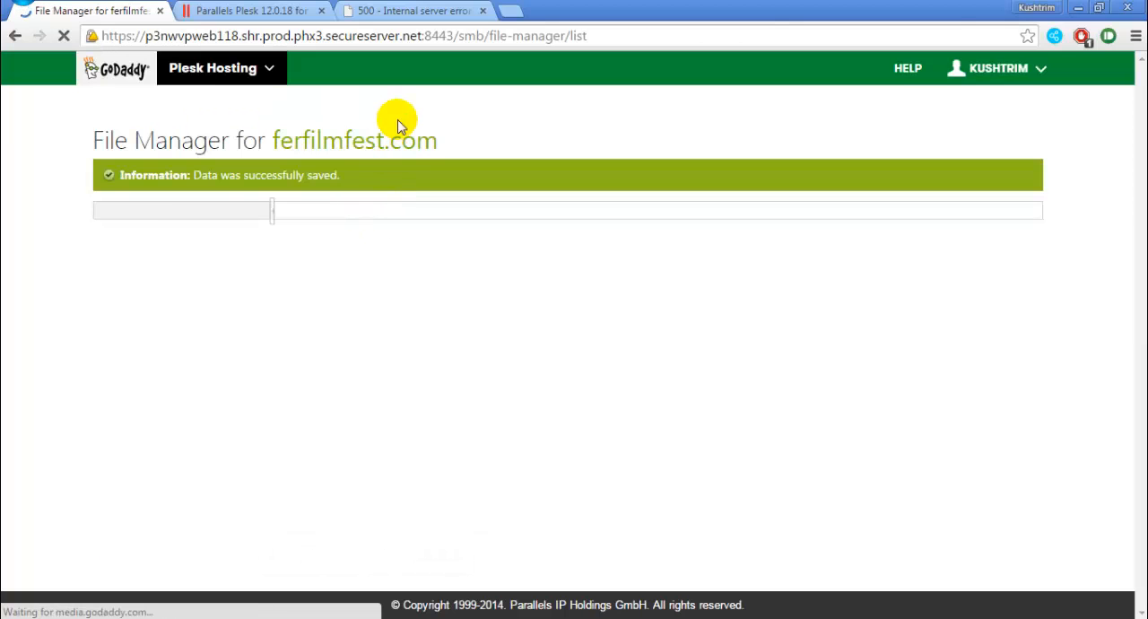
Reload royalresidence-fr.com to see the PHP mysqli_connect access-denied warning replace the 500 error
{"action": "left_click", "coordinate": [412, 10]}
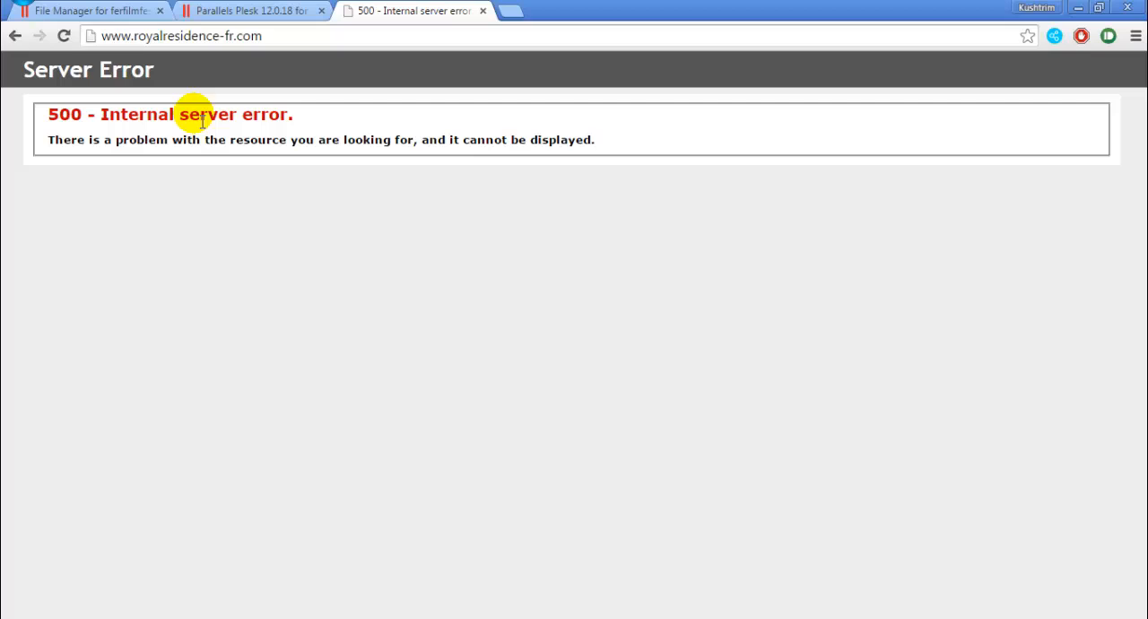
{"action": "left_click", "coordinate": [64, 35]}
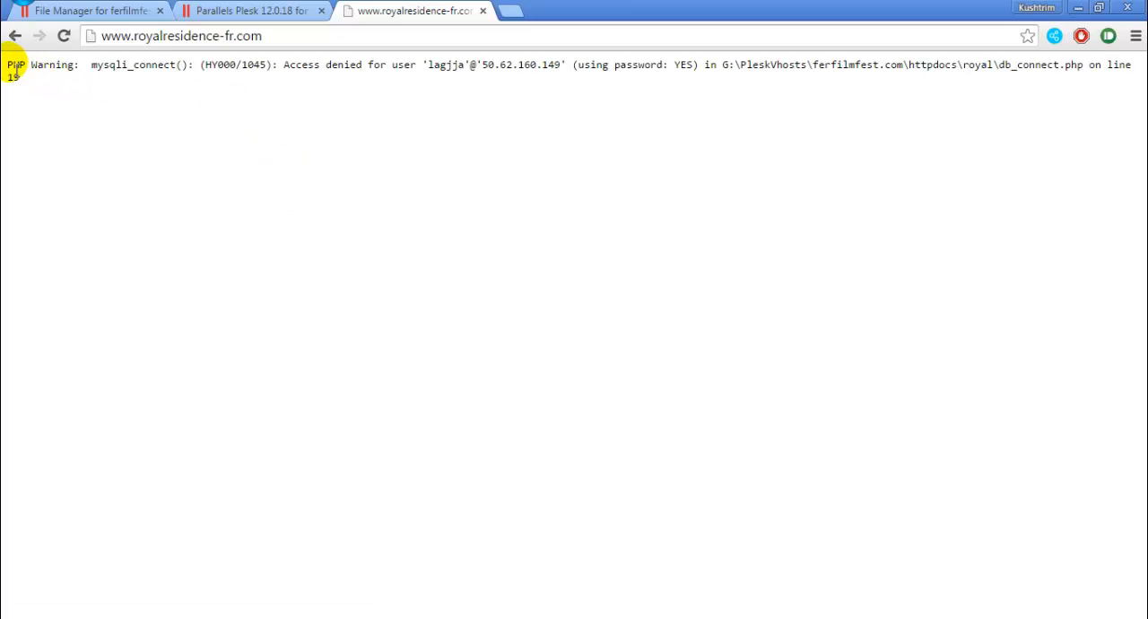
{"action": "triple_click", "coordinate": [359, 64]}
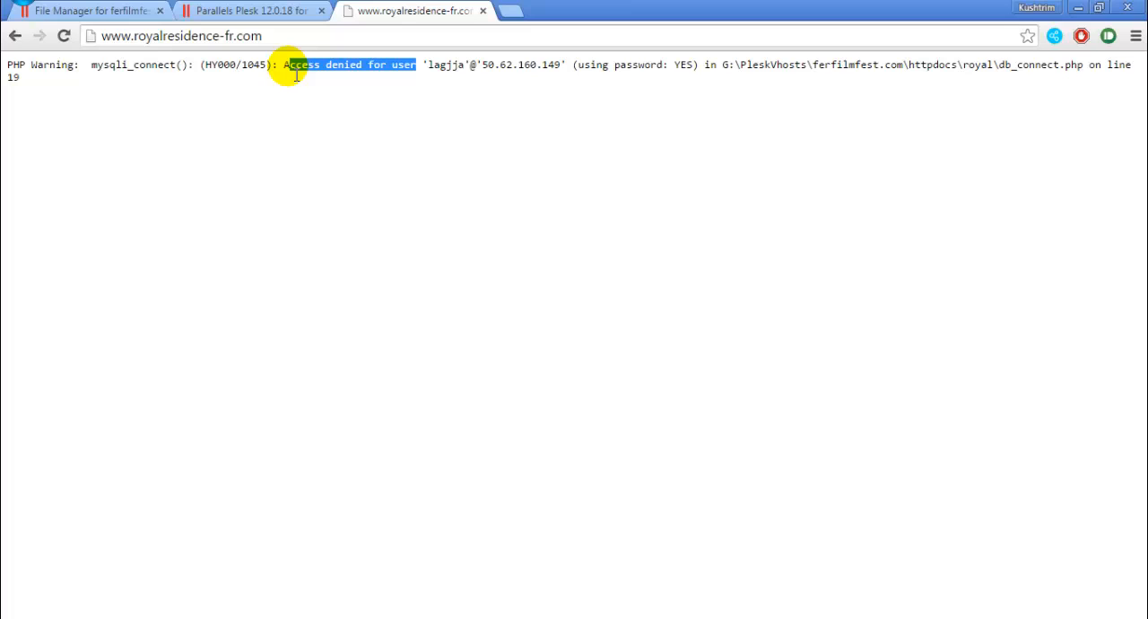
{"action": "left_click", "coordinate": [287, 99]}
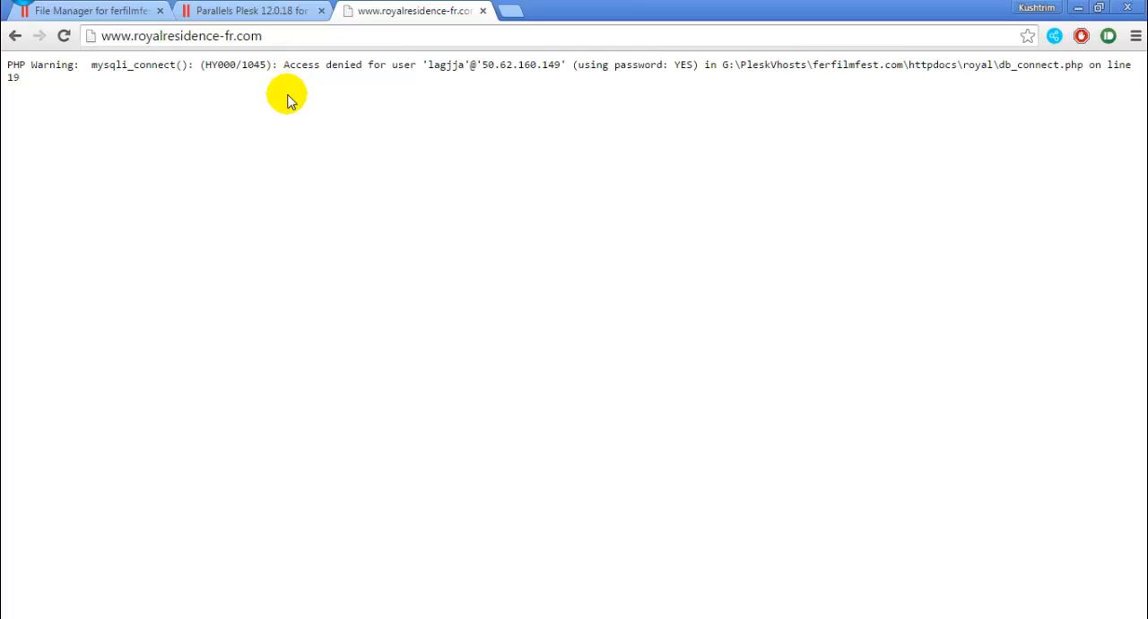
{"action": "mouse_move", "coordinate": [296, 106]}
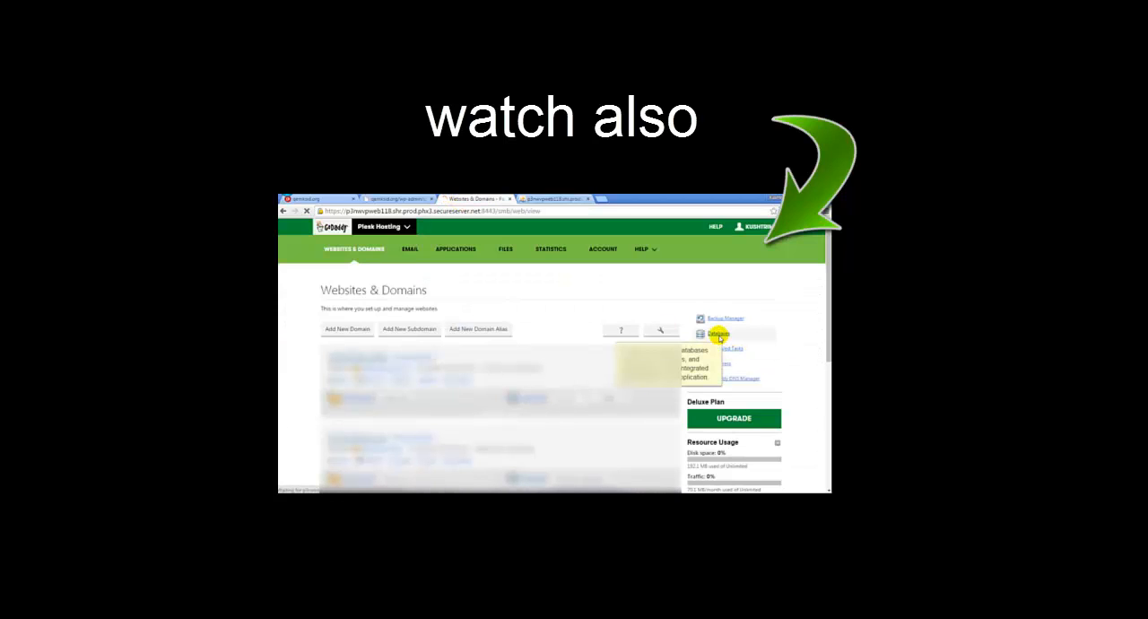
{"action": "left_click", "coordinate": [718, 333]}
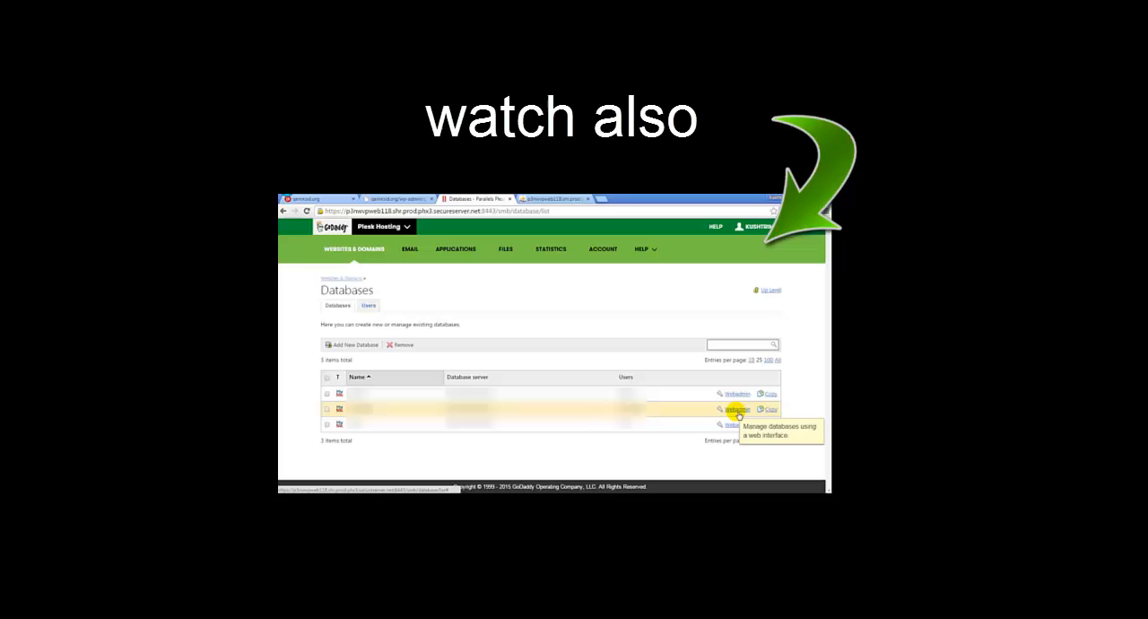
{"action": "left_click", "coordinate": [736, 409]}
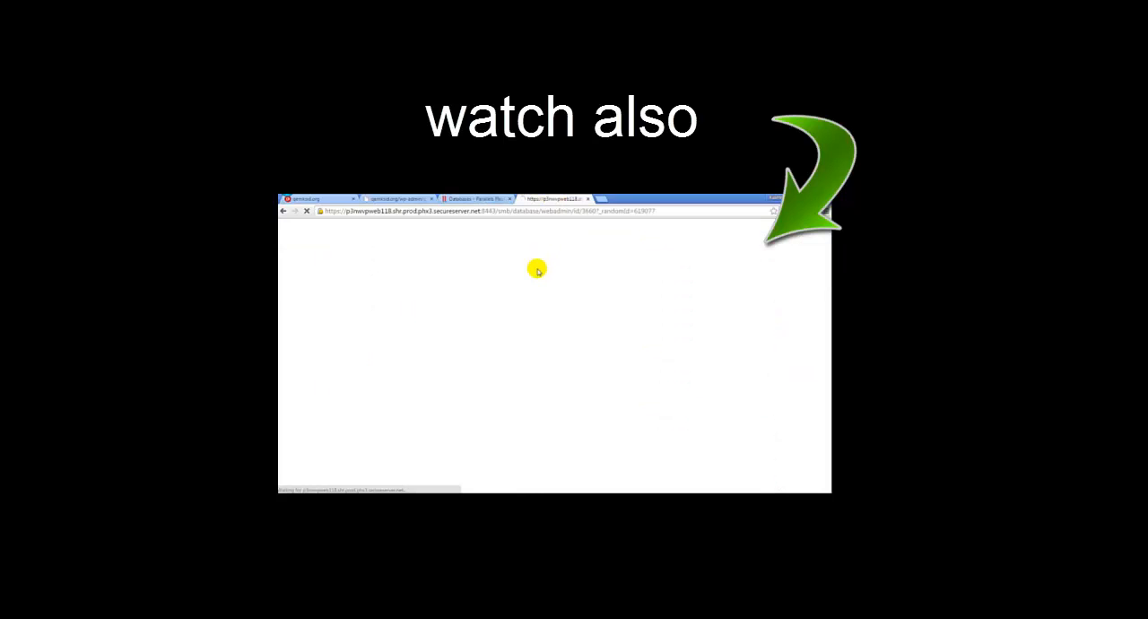